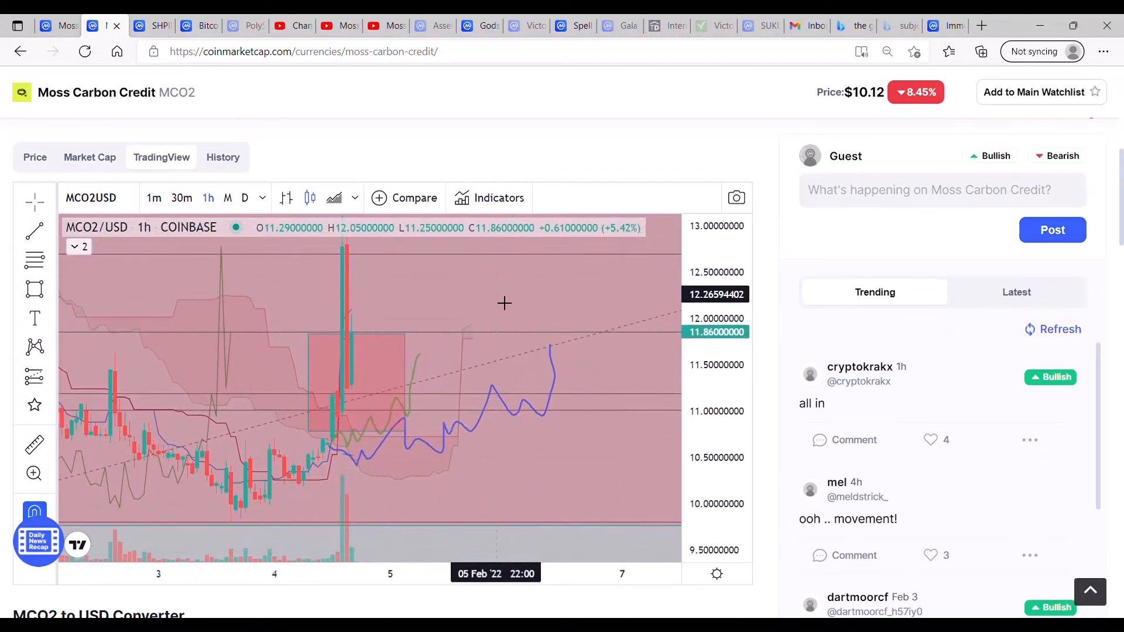
pyautogui.moveTo(335, 420)
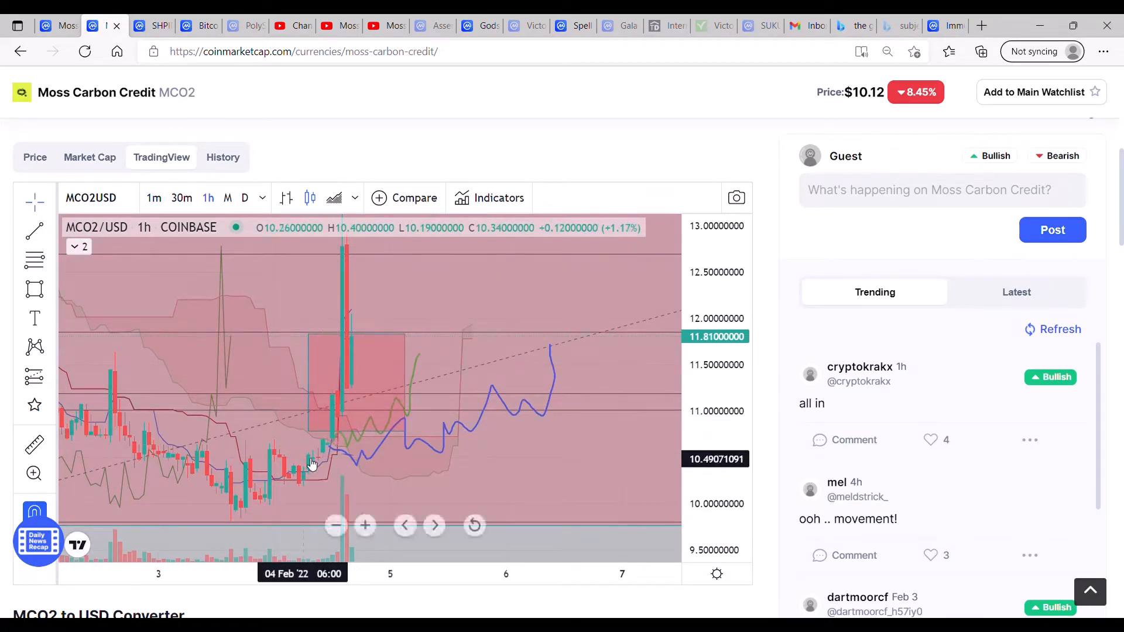
pyautogui.moveTo(348, 445)
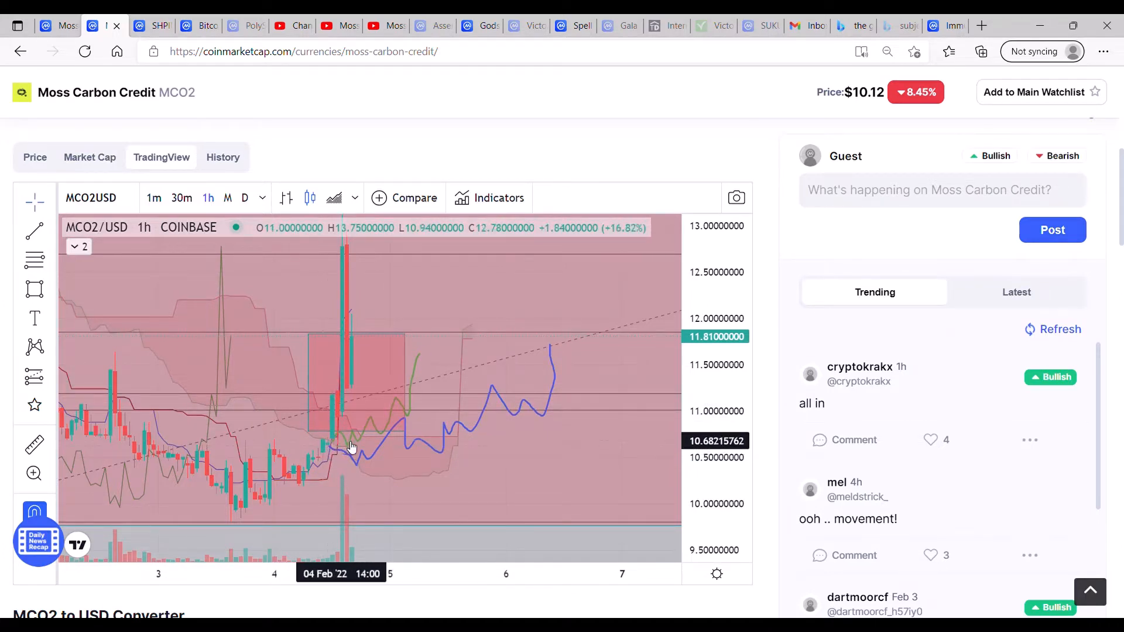
pyautogui.moveTo(330, 452)
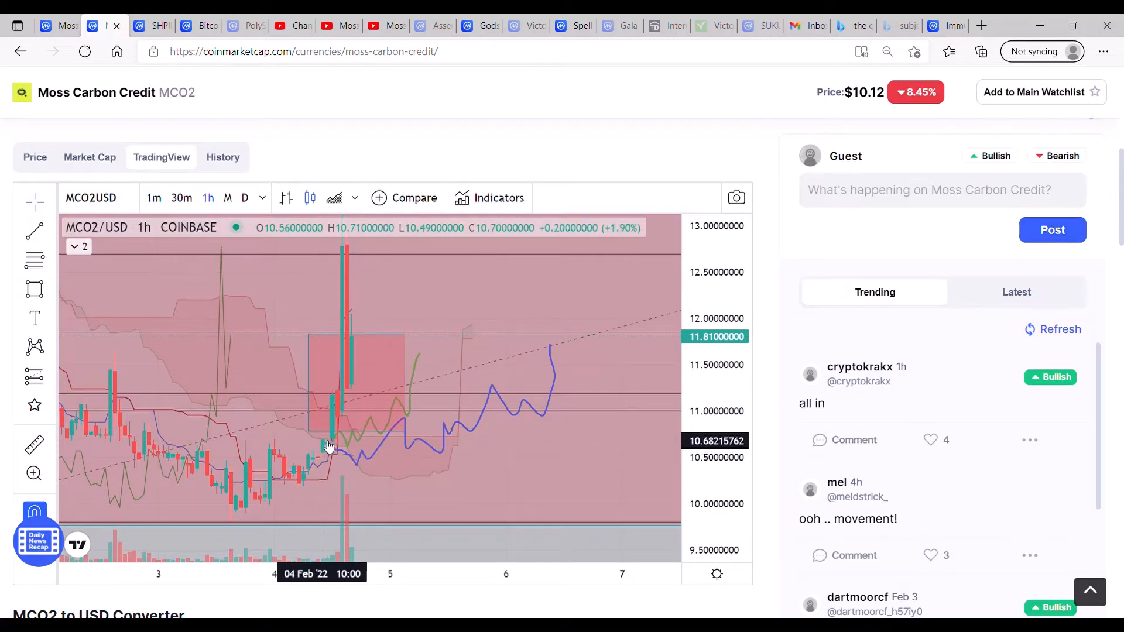
pyautogui.moveTo(330, 449)
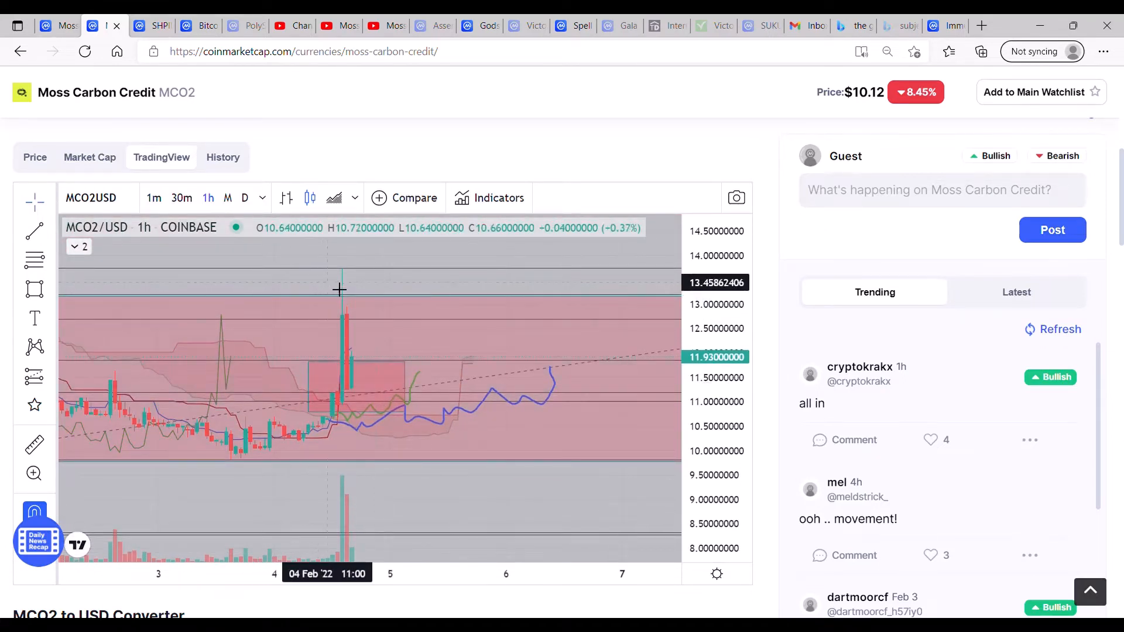
pyautogui.moveTo(450, 273)
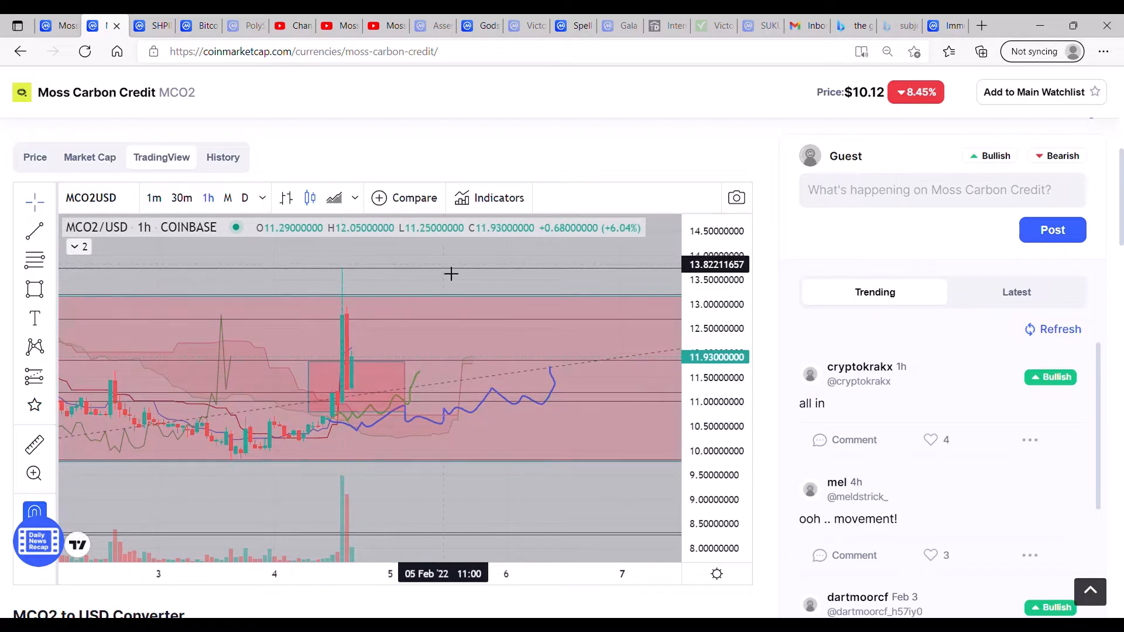
pyautogui.moveTo(388, 274)
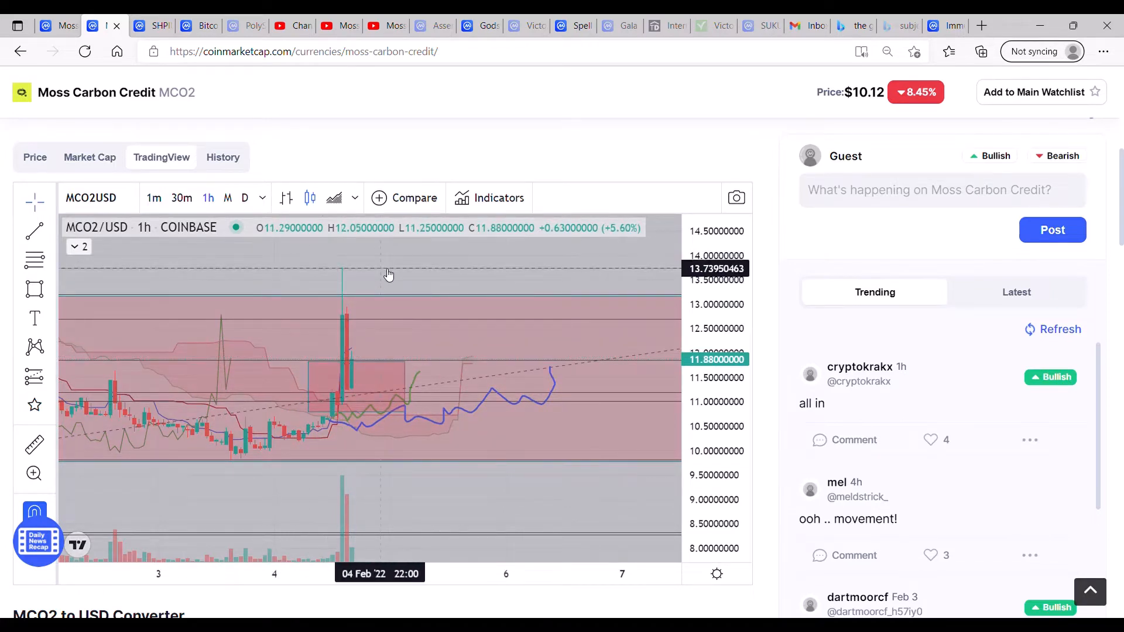
pyautogui.moveTo(350, 278)
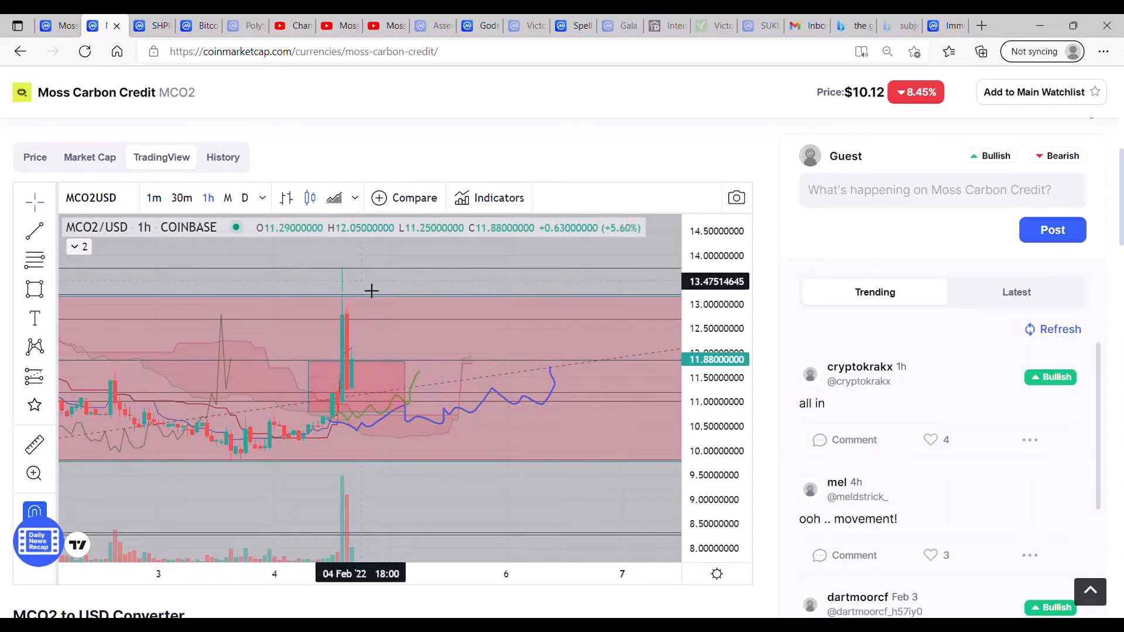
pyautogui.moveTo(372, 365)
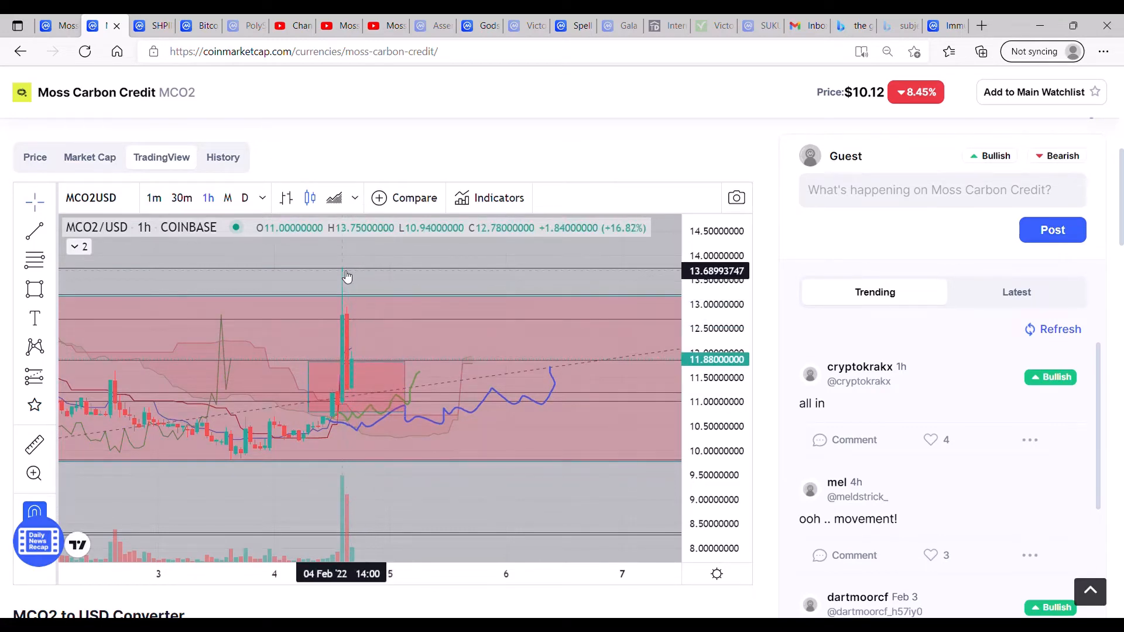
pyautogui.moveTo(346, 273)
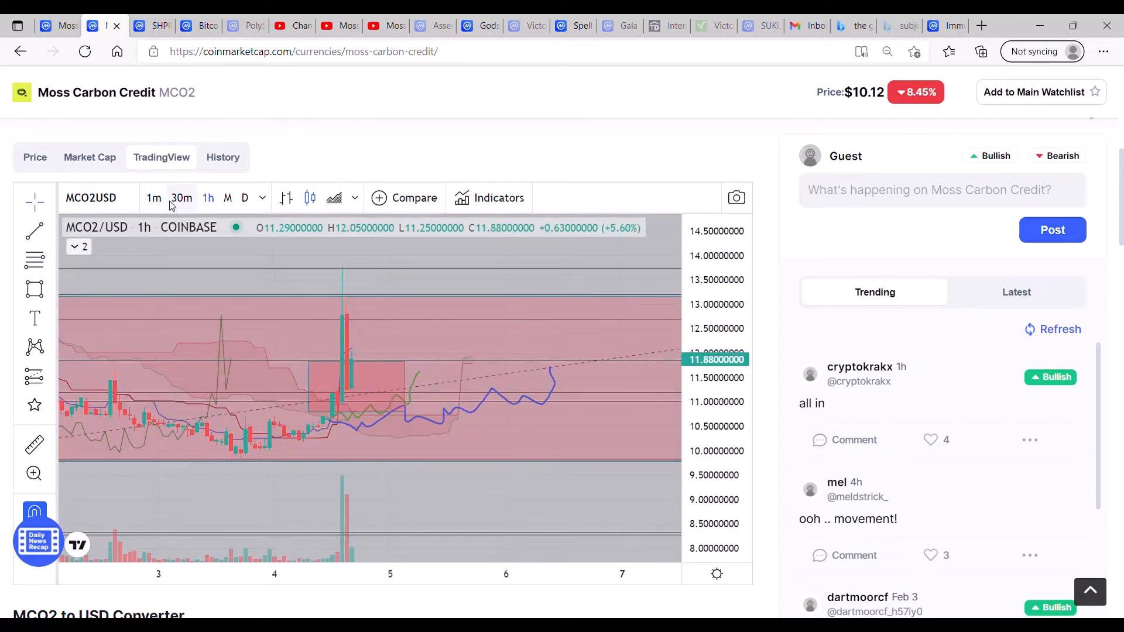
# Step: Switch the MCO2/USD chart to the 30-minute candle interval
pyautogui.click(181, 198)
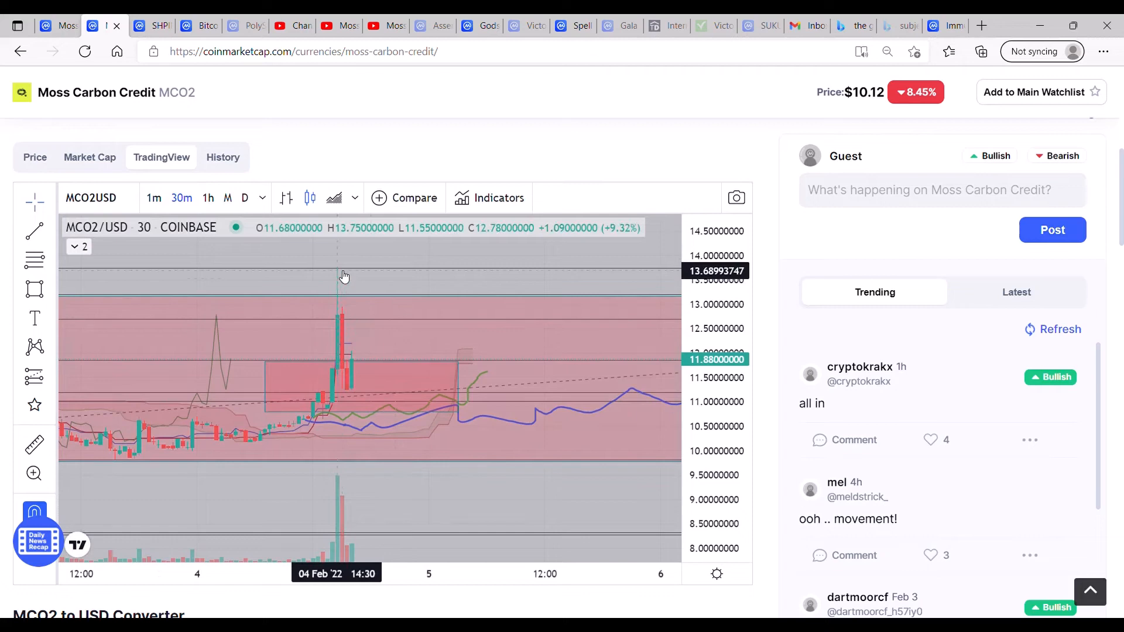
pyautogui.moveTo(339, 314)
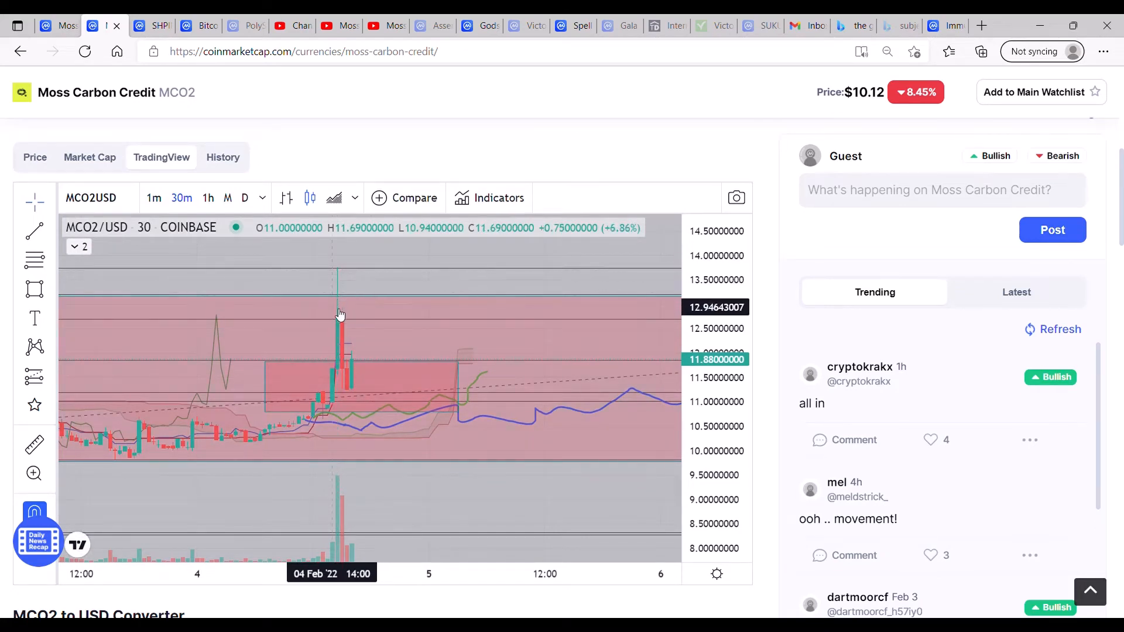
pyautogui.moveTo(350, 373)
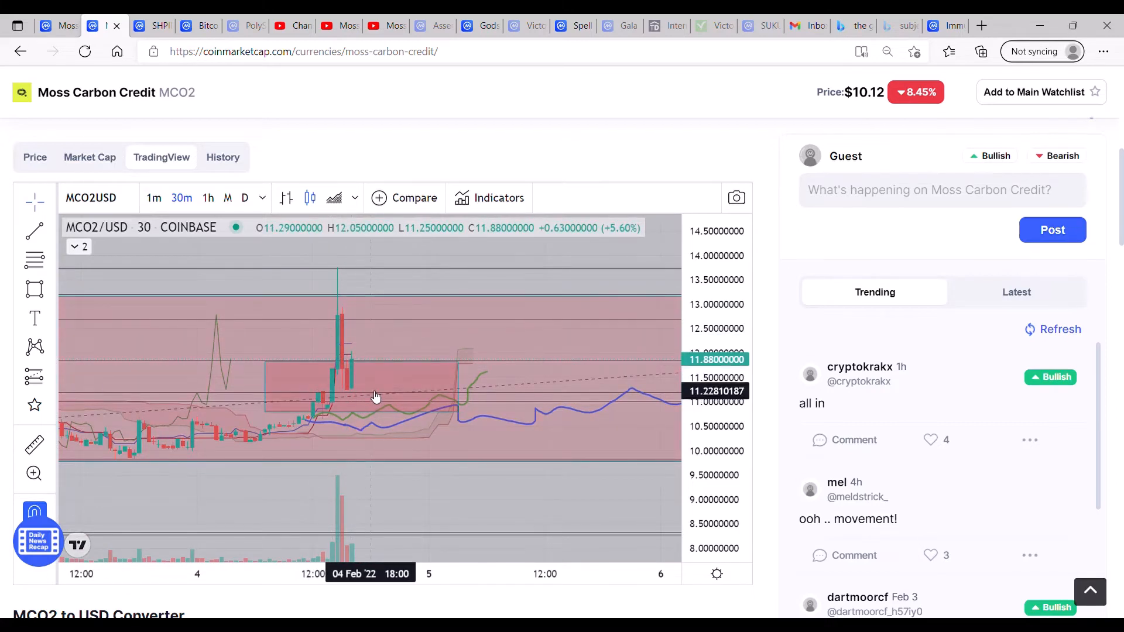
pyautogui.moveTo(362, 358)
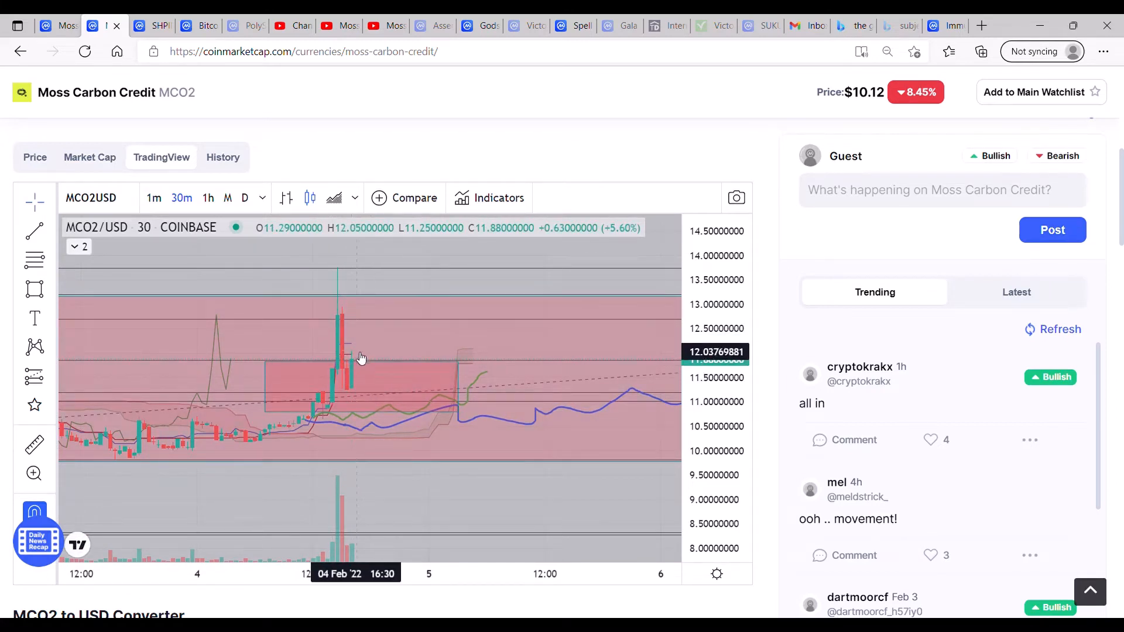
# Step: View the chart as 1-minute candles, then return it to the 1-hour interval
pyautogui.click(152, 197)
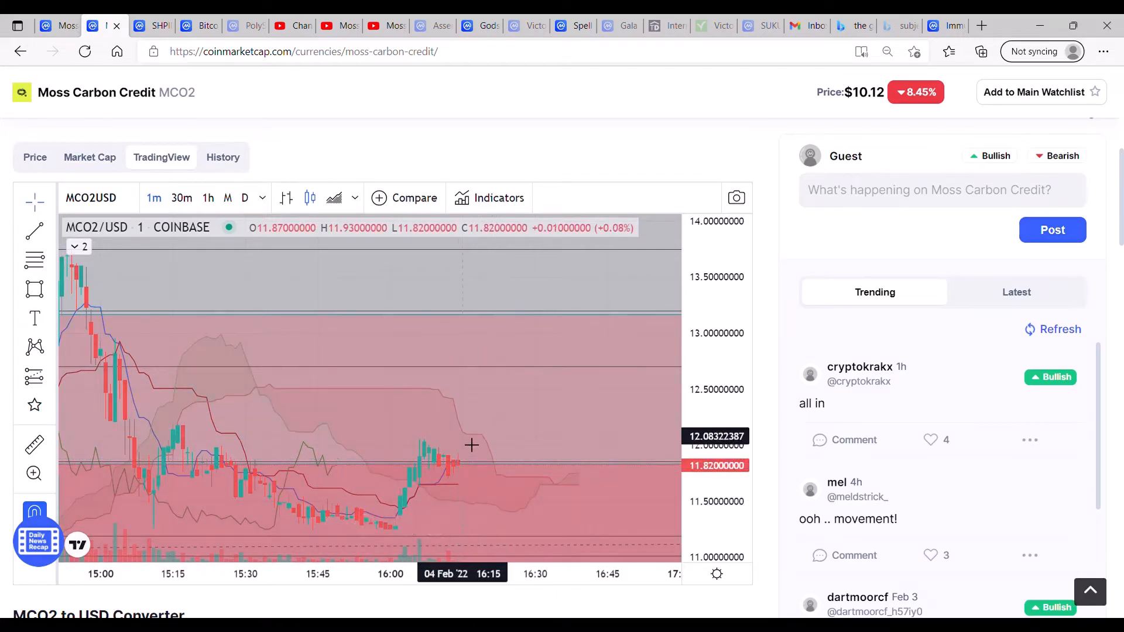
pyautogui.moveTo(477, 467)
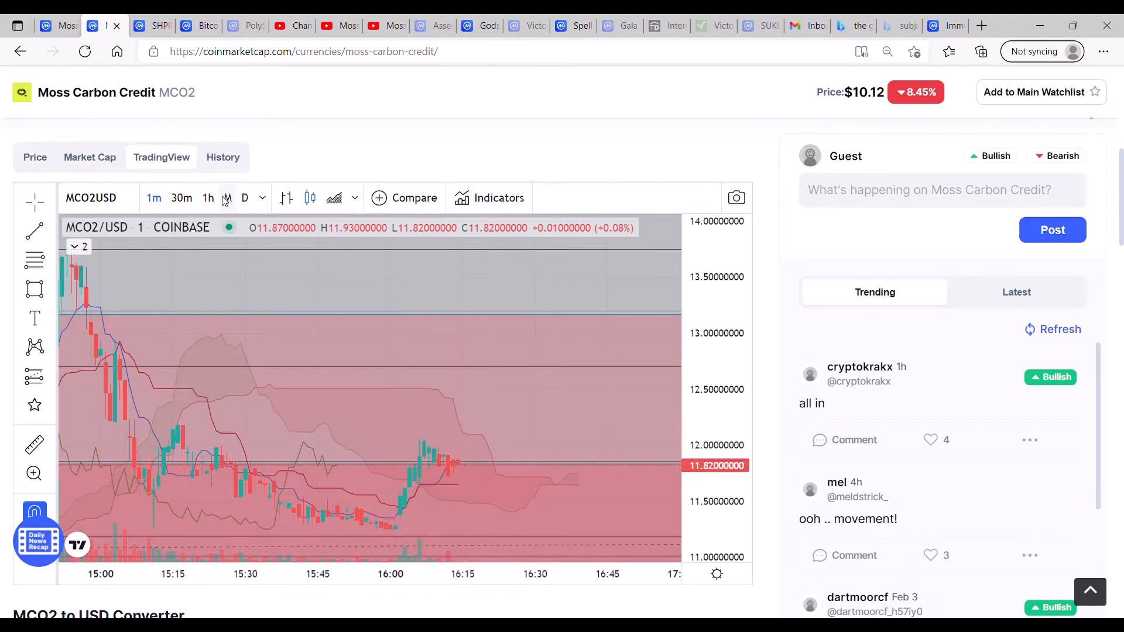
pyautogui.click(208, 198)
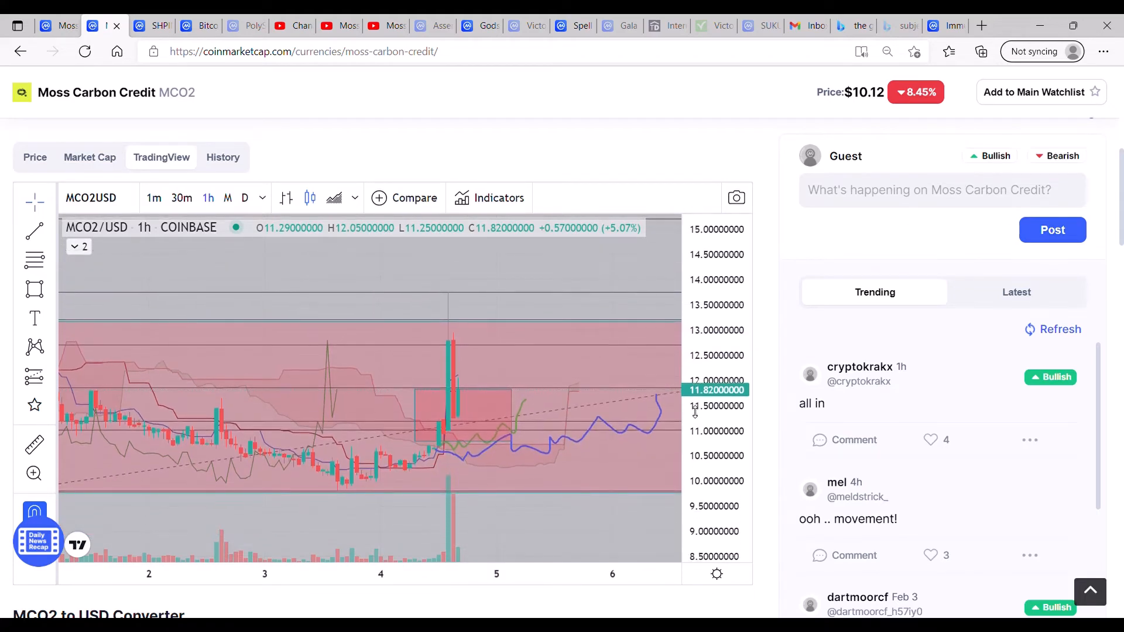
pyautogui.moveTo(458, 300)
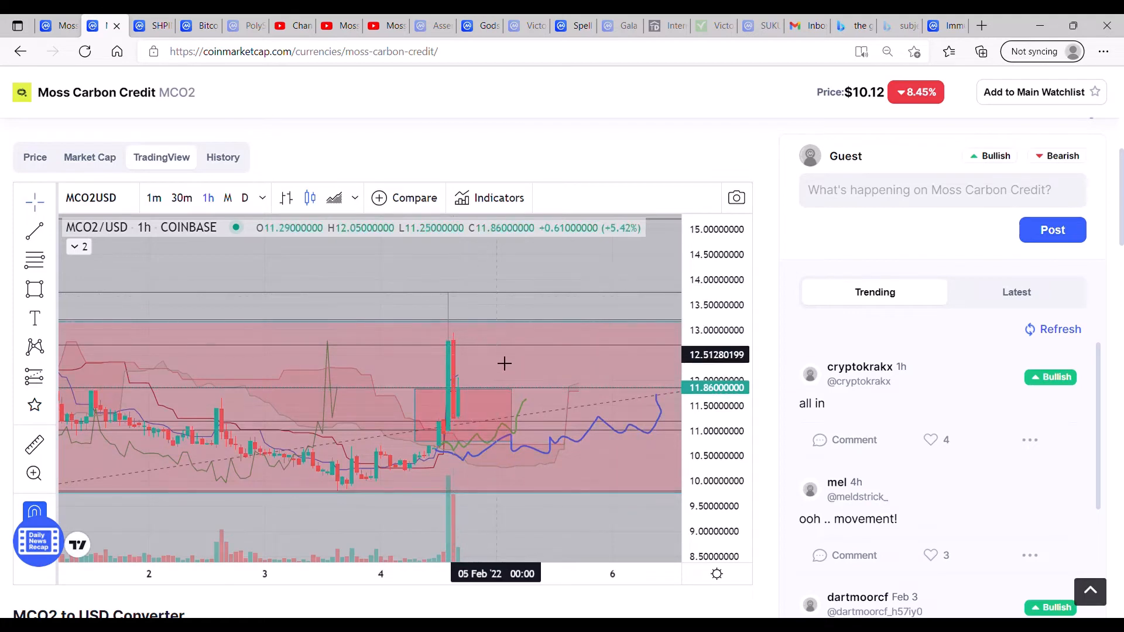
pyautogui.moveTo(482, 335)
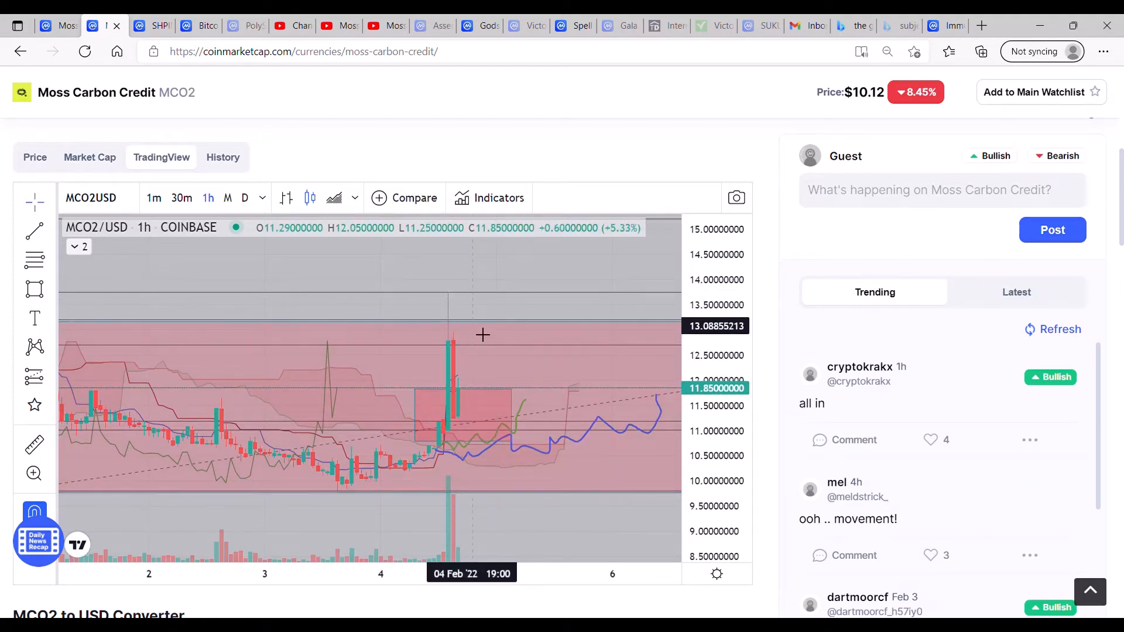
pyautogui.moveTo(480, 364)
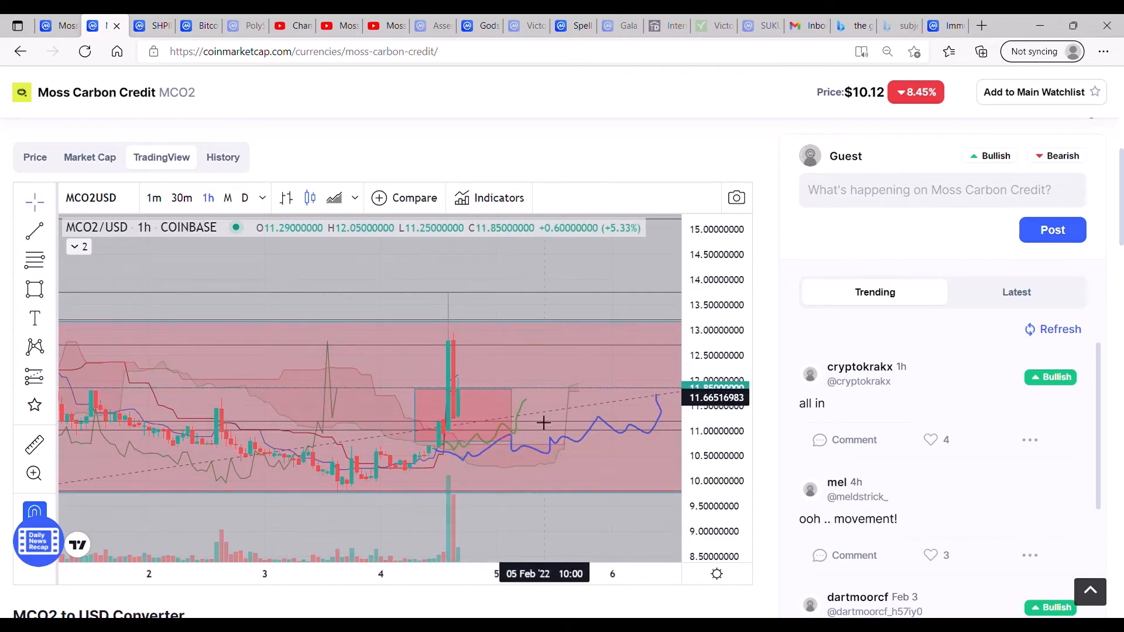
pyautogui.moveTo(605, 436)
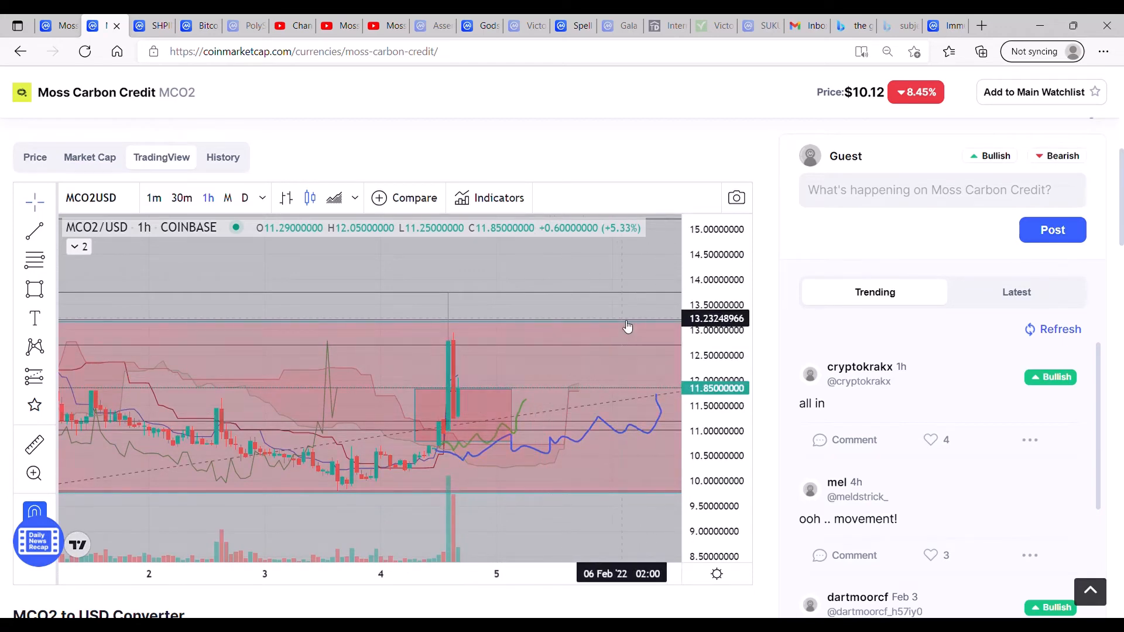
pyautogui.moveTo(487, 291)
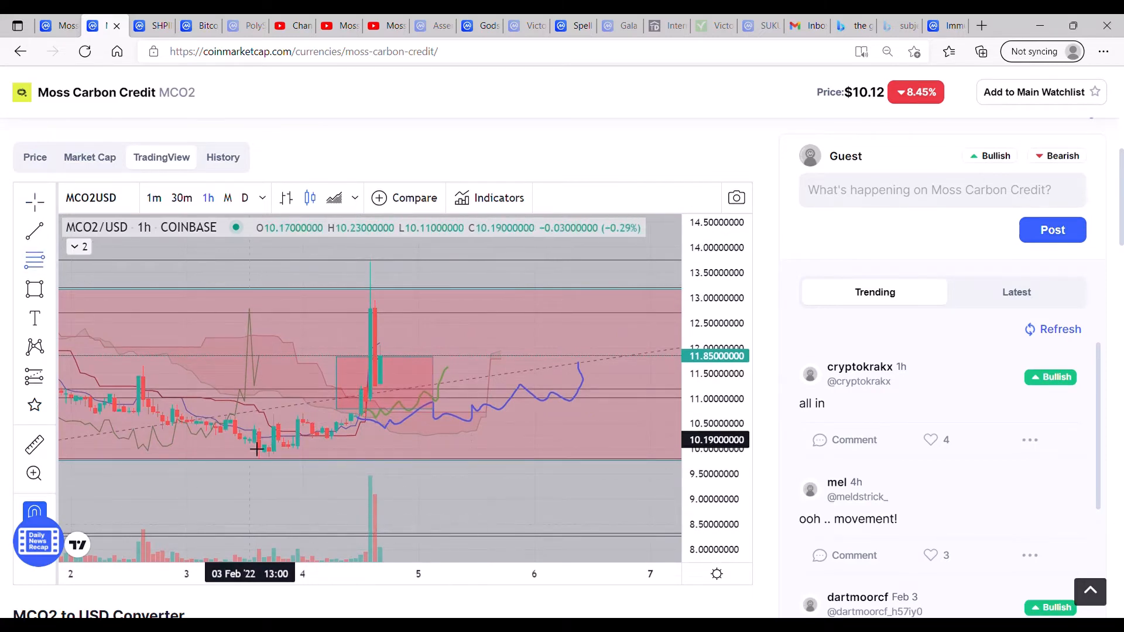
pyautogui.moveTo(268, 467)
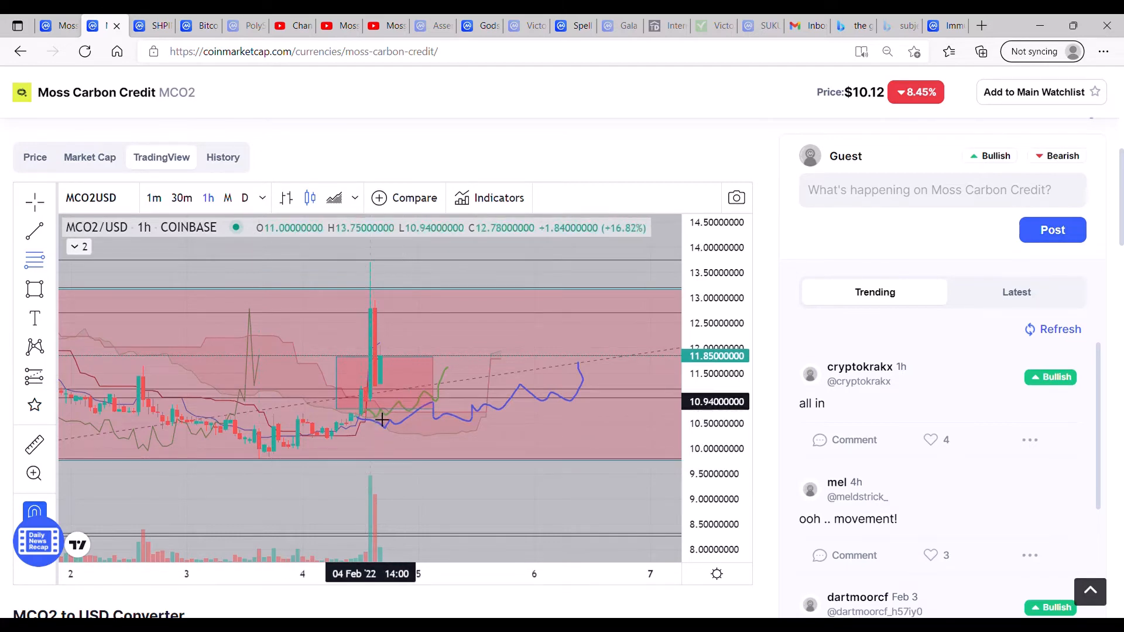
pyautogui.moveTo(334, 448)
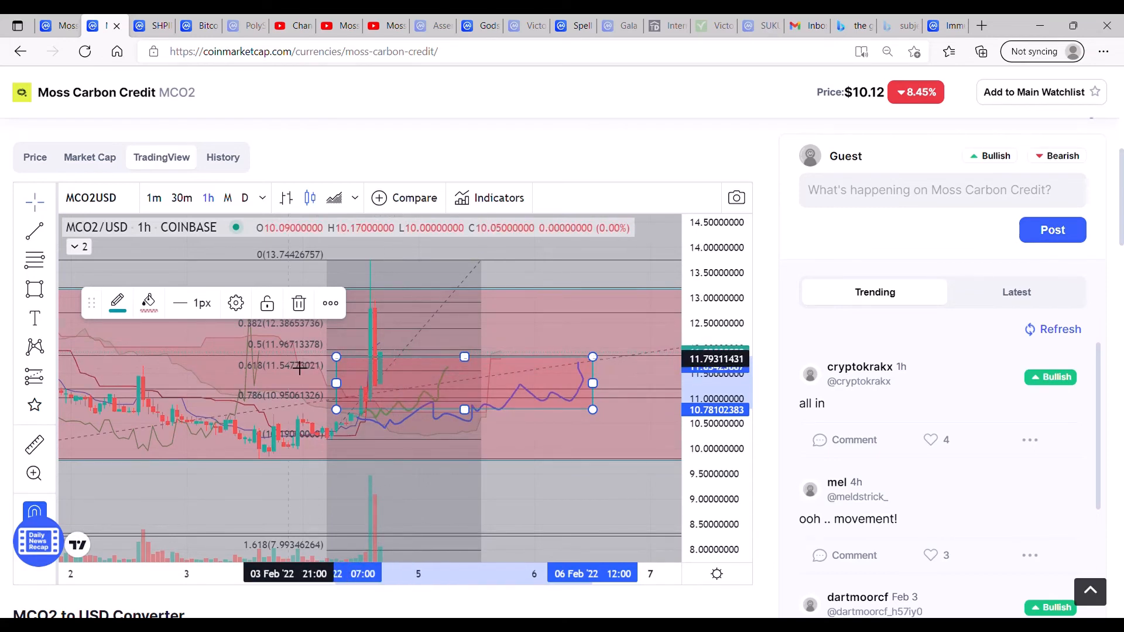
pyautogui.moveTo(293, 359)
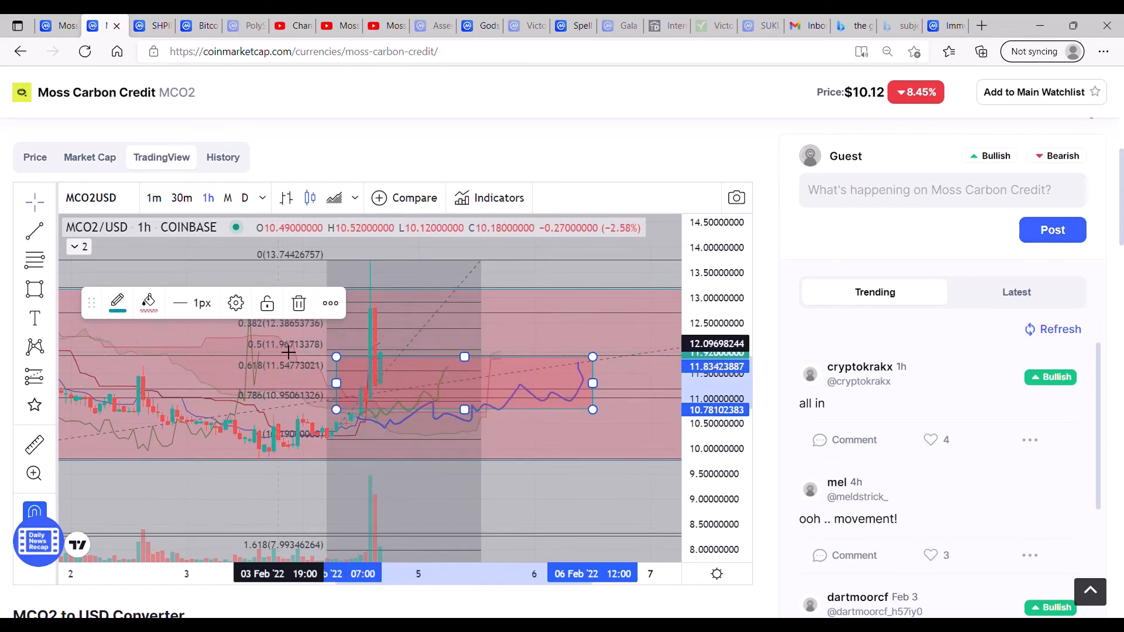
pyautogui.moveTo(477, 351)
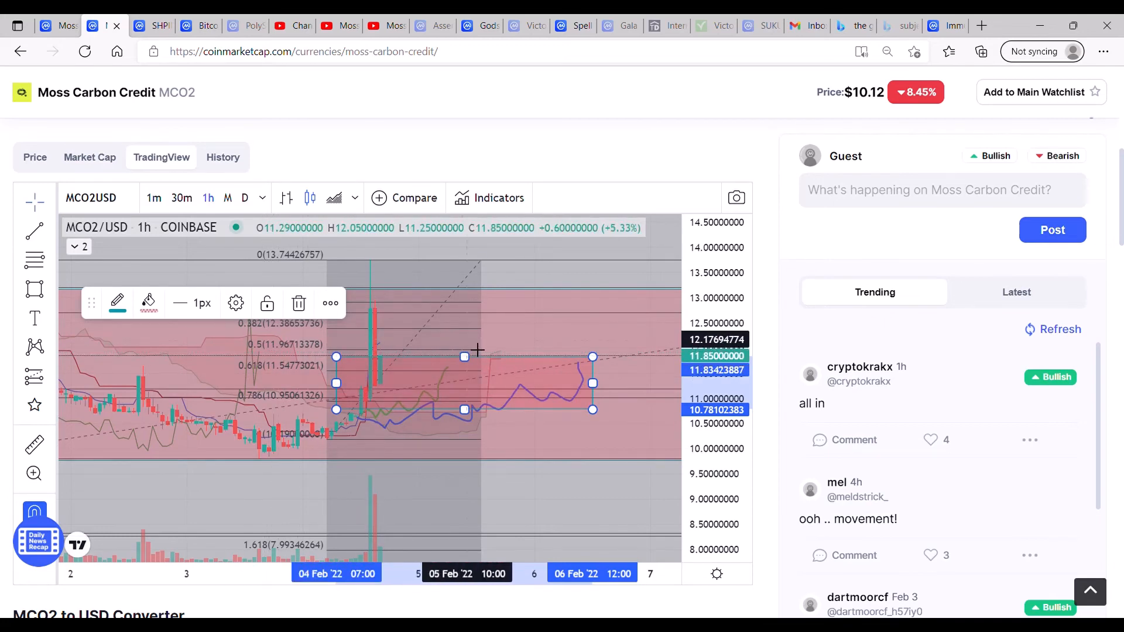